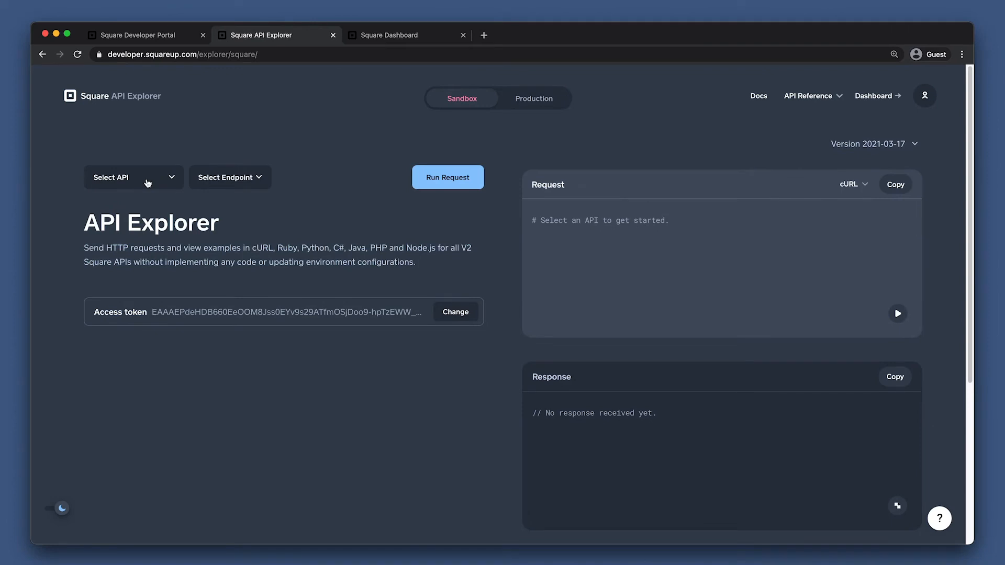
pyautogui.moveTo(118, 173)
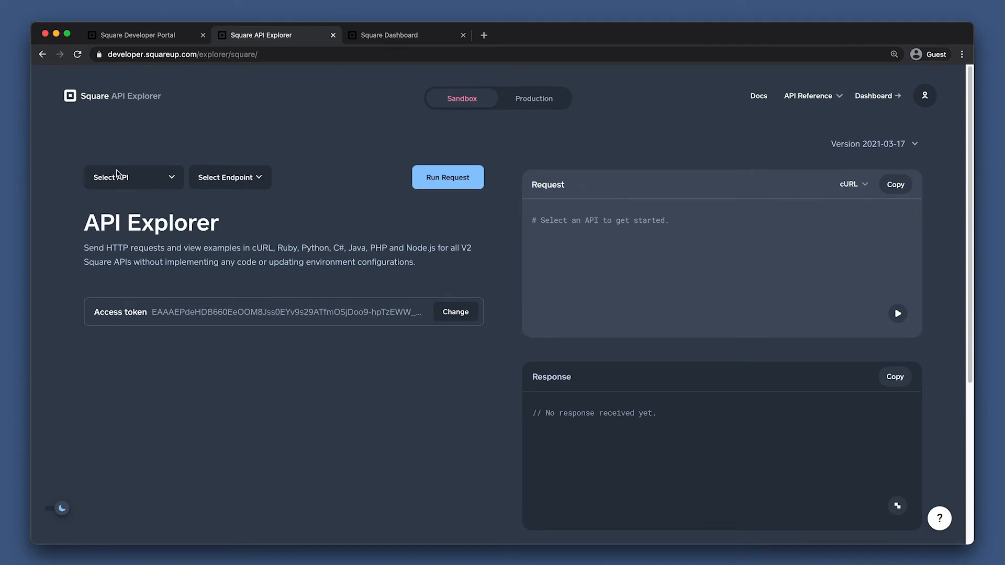
# Choose Catalog API's Upsert catalog object endpoint and add an object to the request body.
pyautogui.click(133, 177)
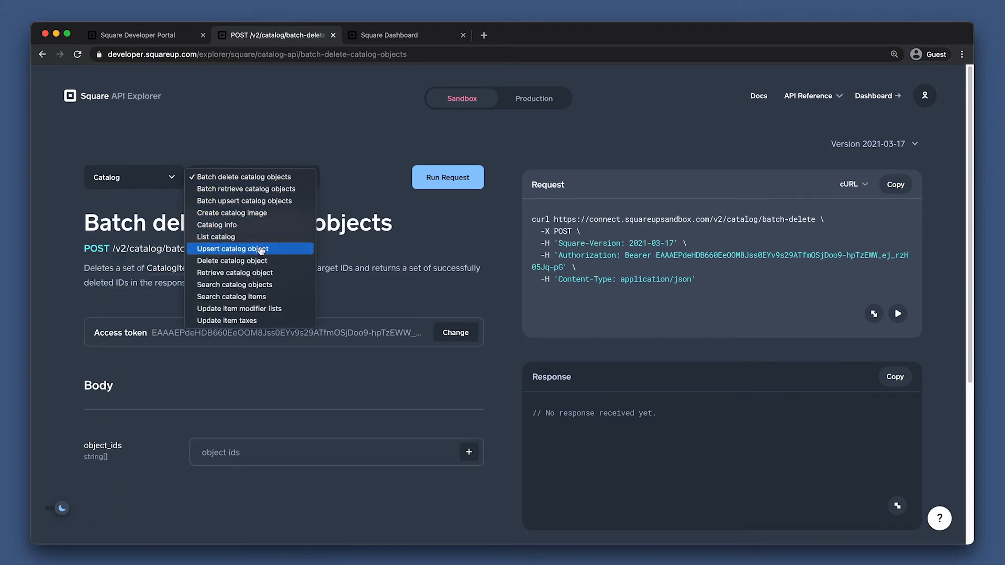
pyautogui.click(233, 250)
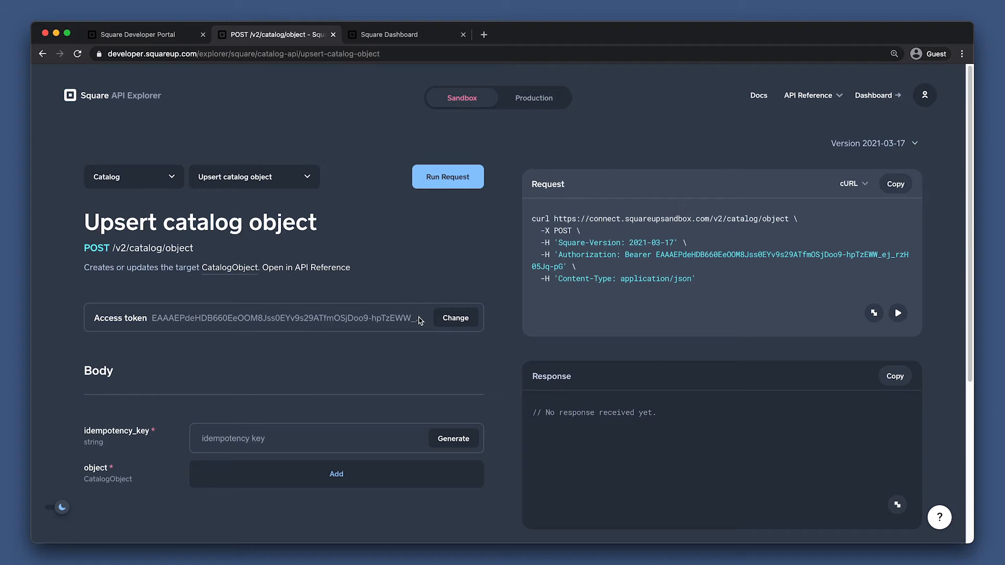
pyautogui.moveTo(463, 425)
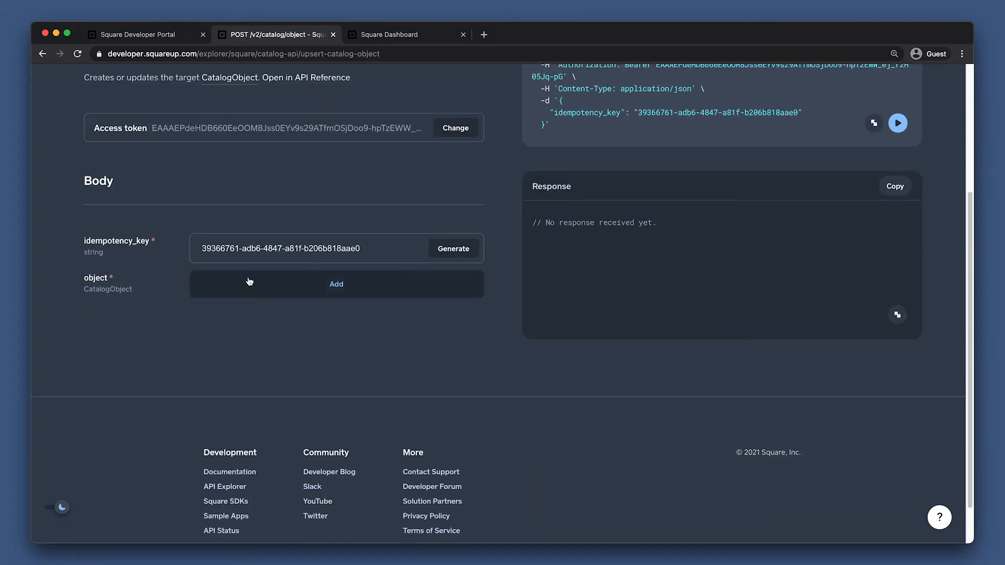
pyautogui.click(335, 283)
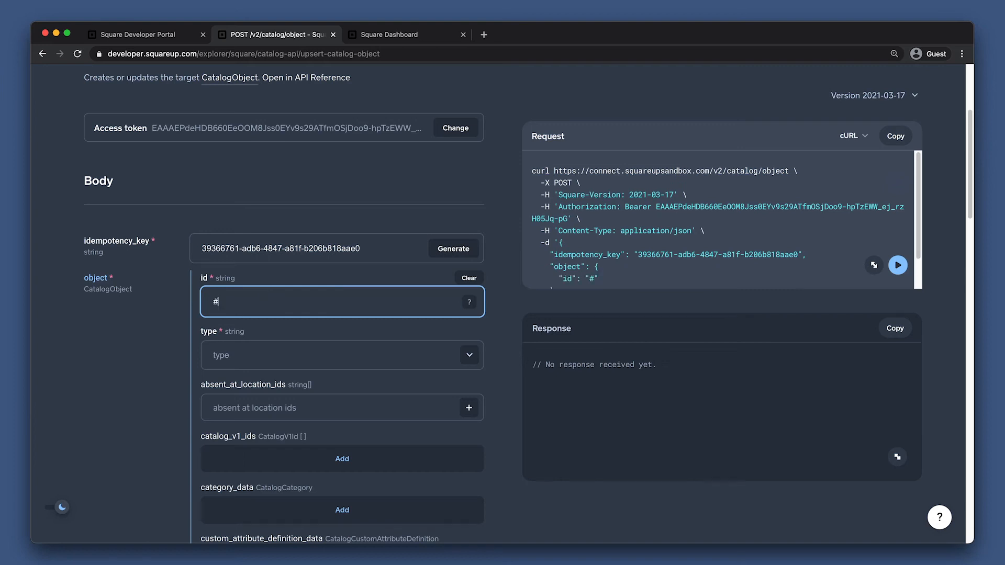
# Set object id to #custom_attributes and type to CUSTOM_ATTRIBUTE_DEFINITION.
pyautogui.write('custom_attributes')
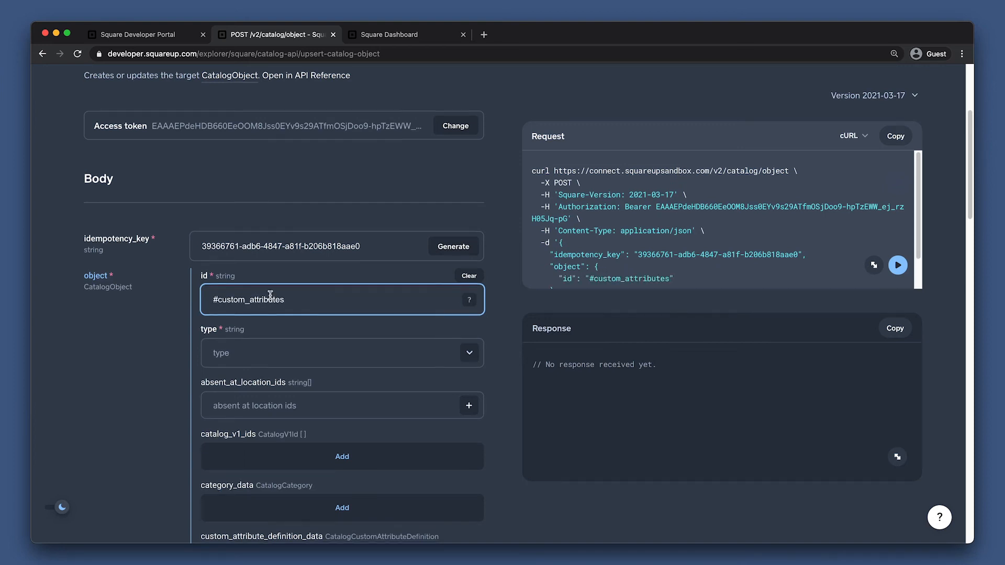
pyautogui.scroll(-3)
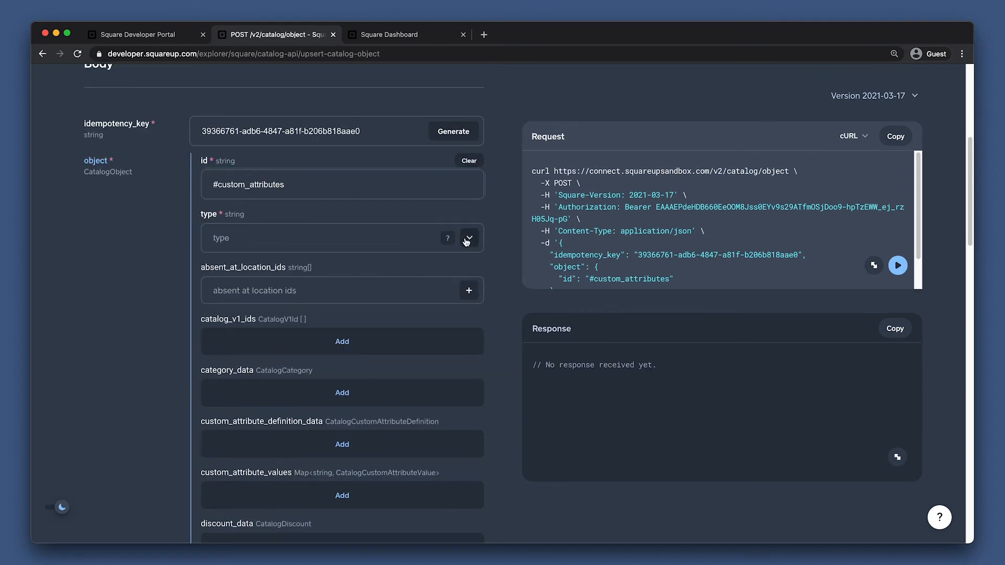
pyautogui.write('custom')
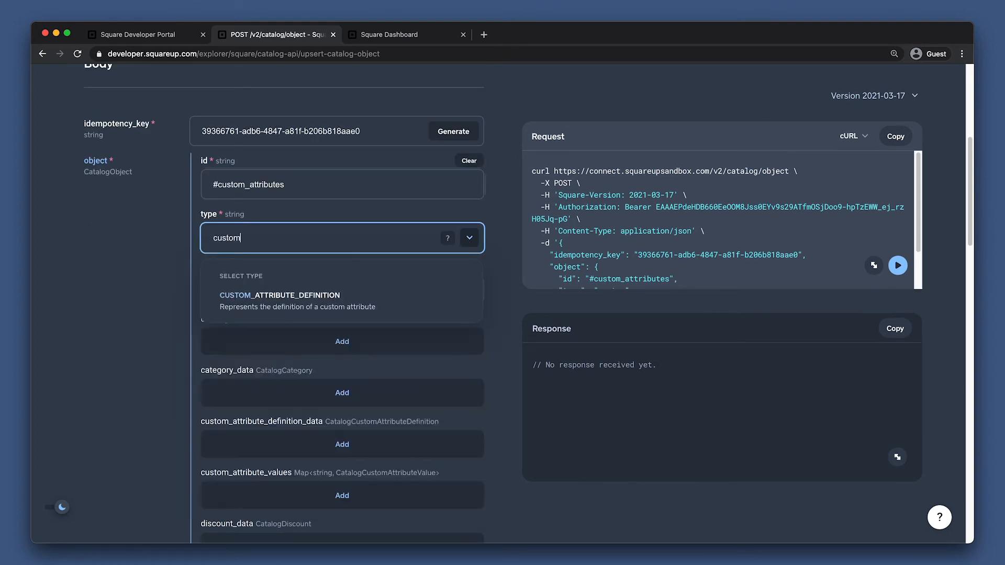
pyautogui.click(279, 295)
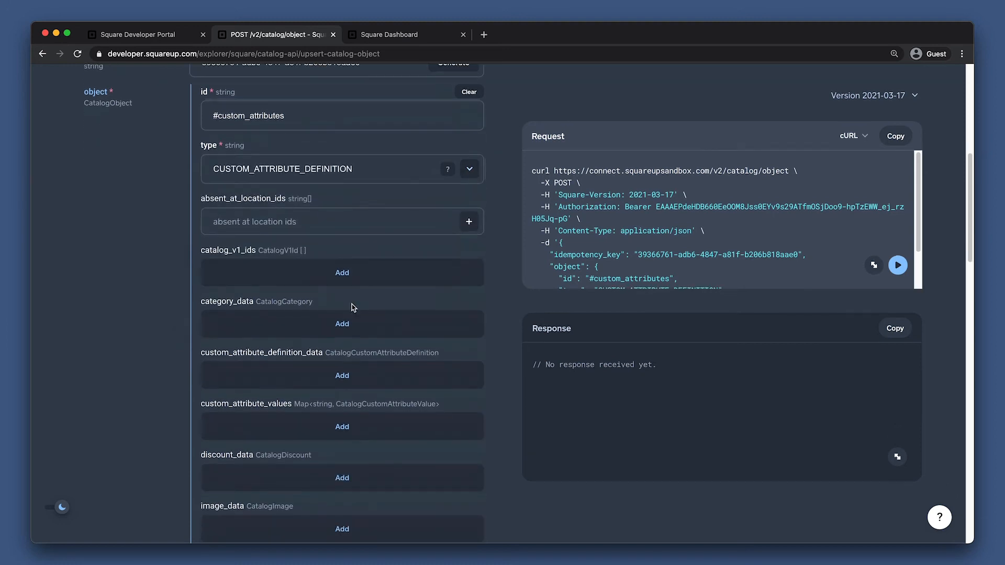
pyautogui.moveTo(349, 375)
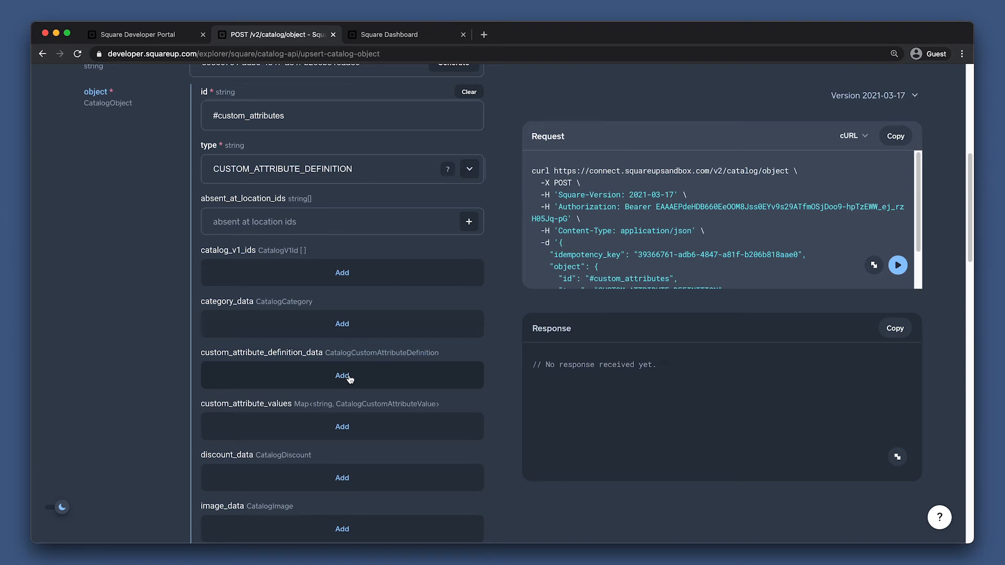
# Add definition data: allowed object type ITEM, name Magical Properties, app visibility HIDDEN.
pyautogui.click(341, 376)
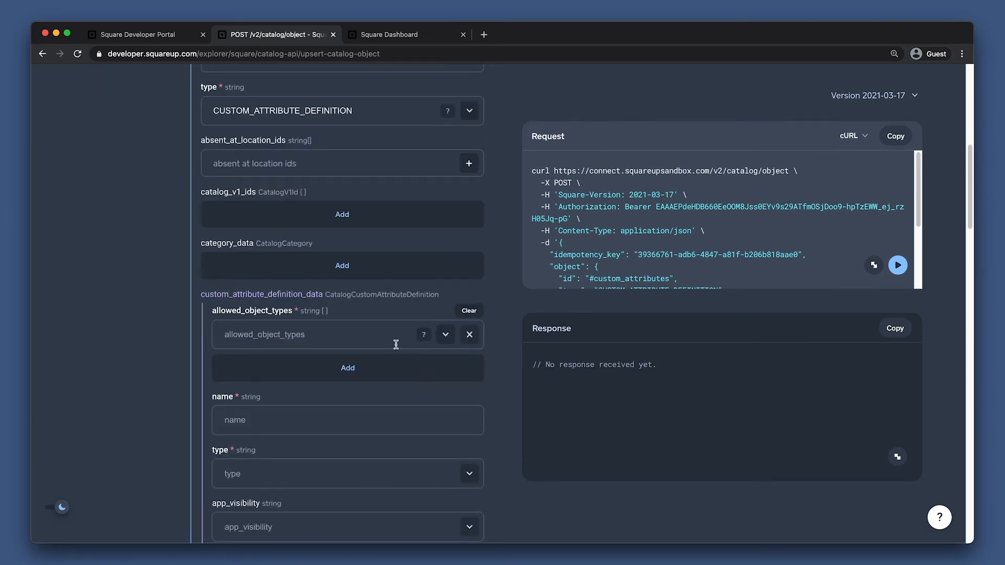
pyautogui.moveTo(441, 335)
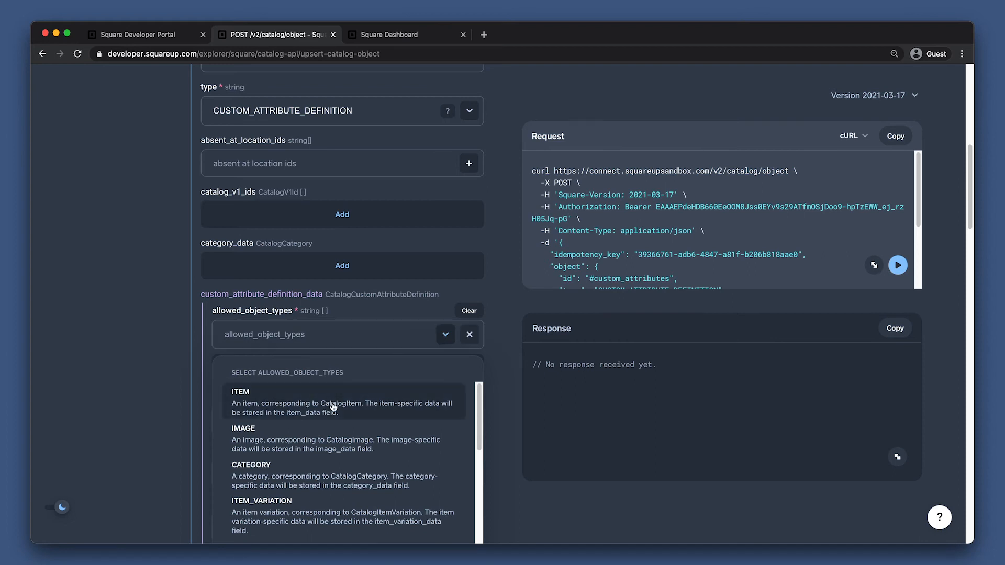
pyautogui.click(240, 391)
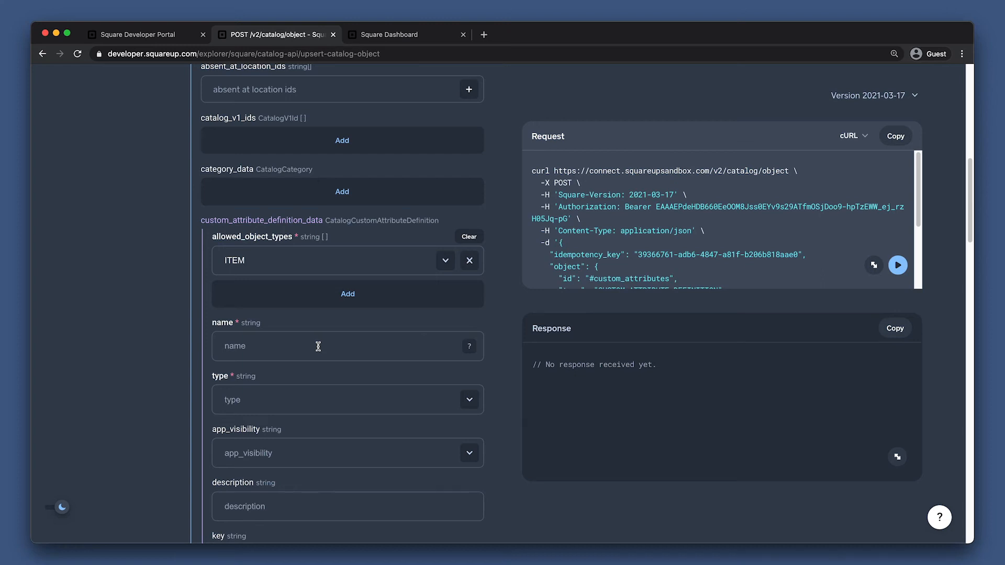
pyautogui.write('Magical Properties')
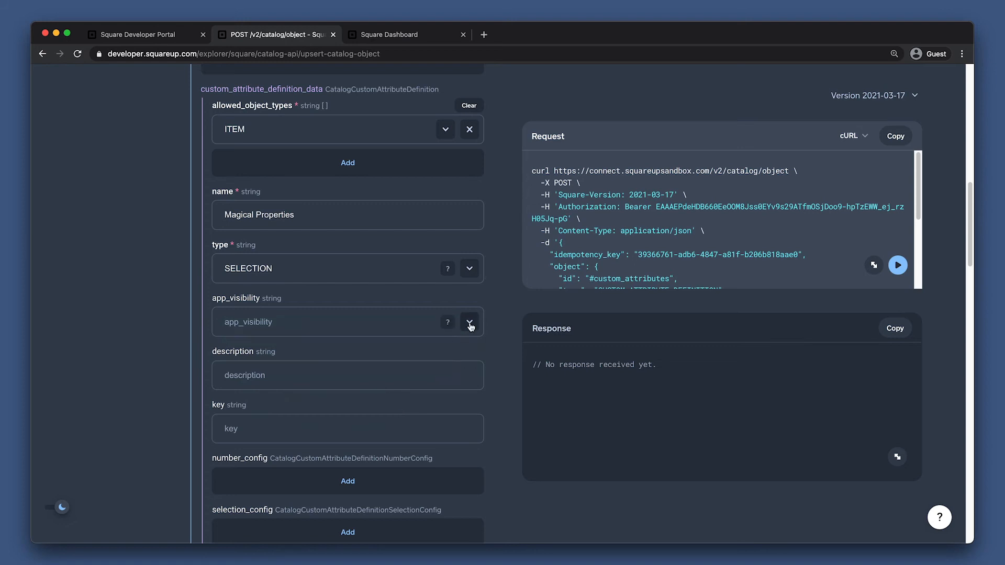
pyautogui.click(469, 321)
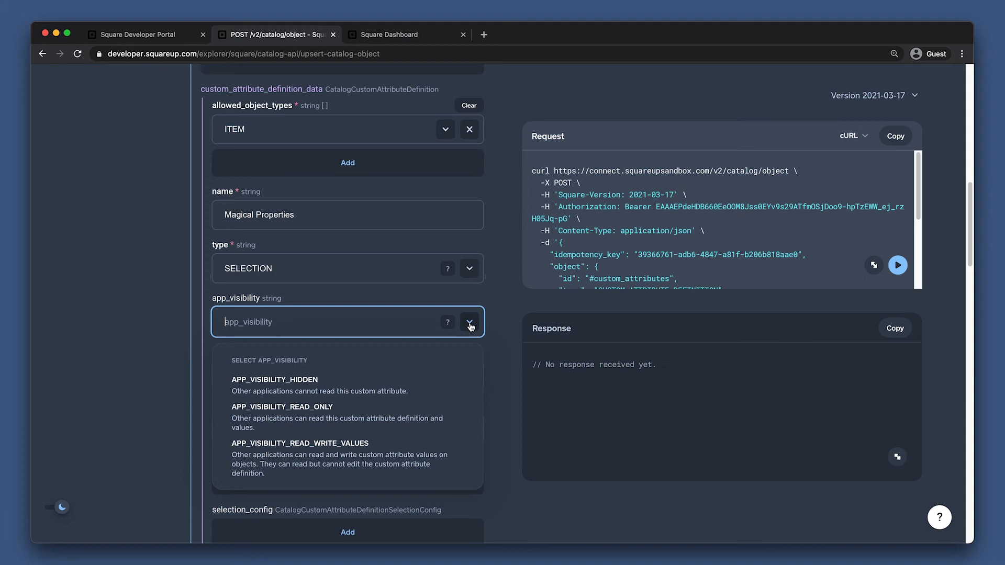
pyautogui.moveTo(363, 385)
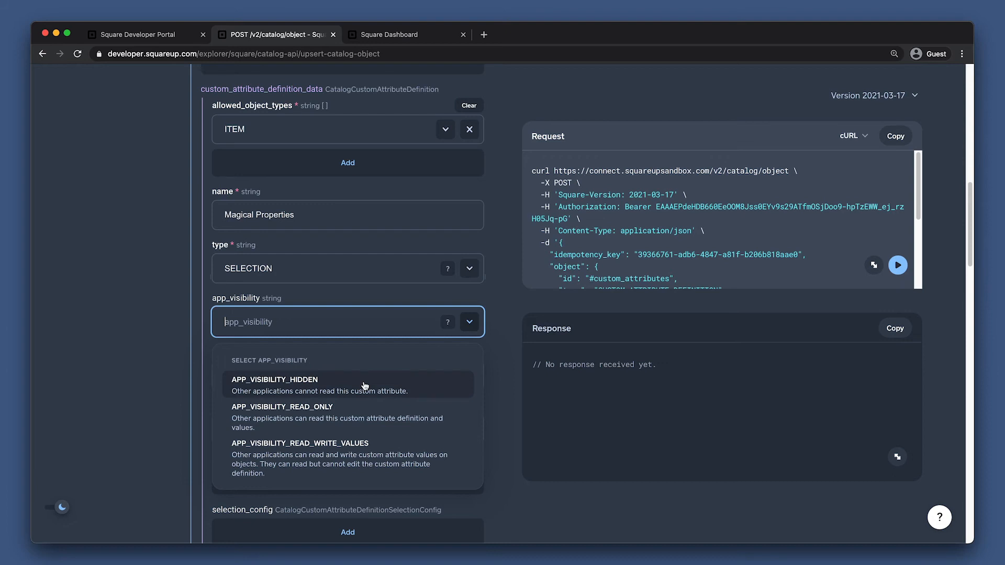
pyautogui.click(273, 383)
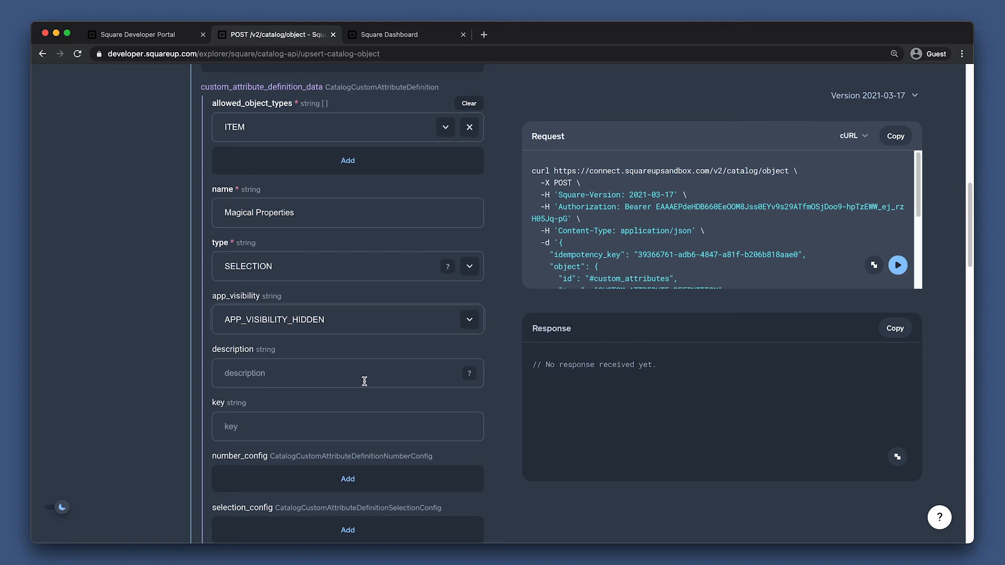
# Enter description 'Only for magical items' and key magical_props.
pyautogui.write('Only for ma')
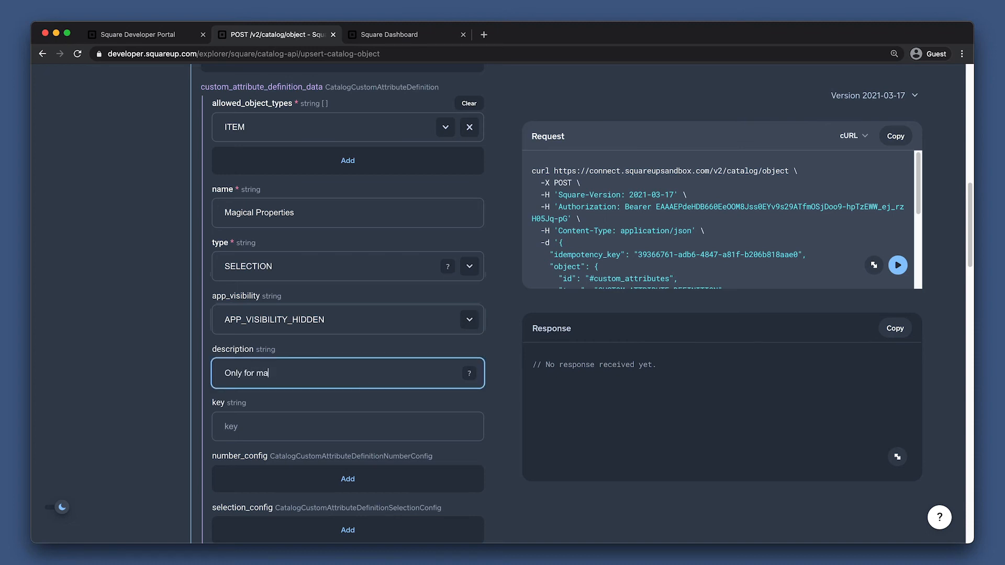
pyautogui.write('gical items')
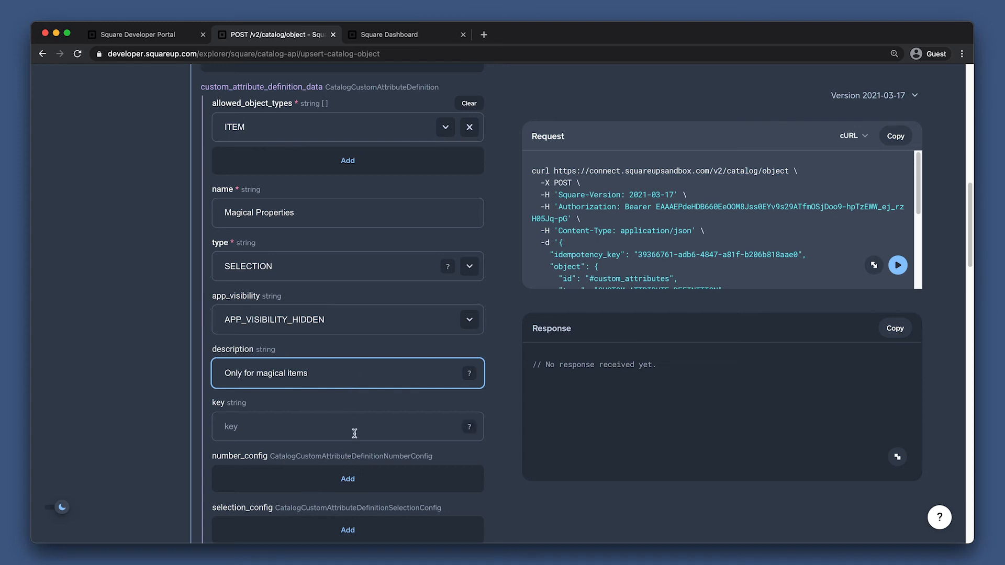
pyautogui.write('magical')
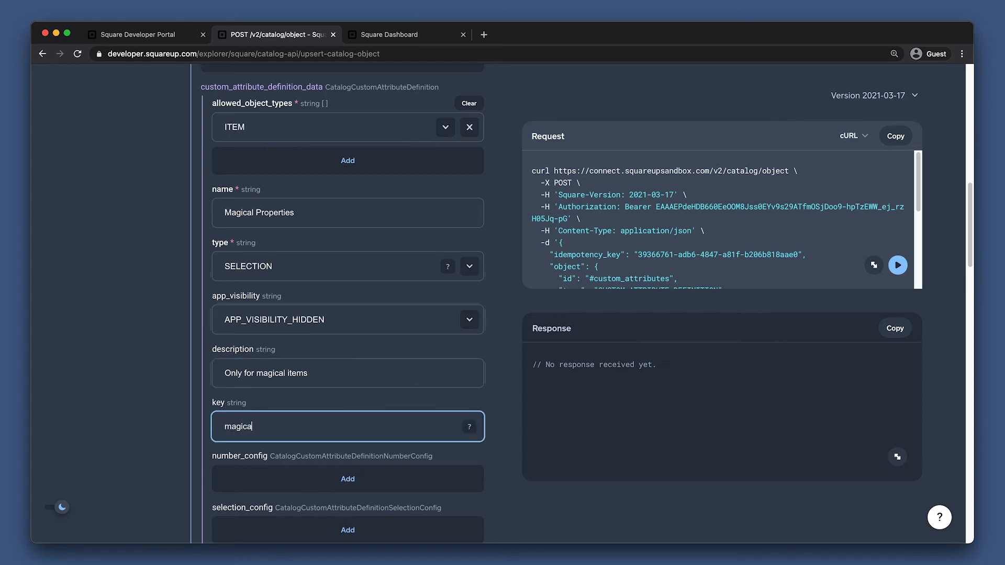
pyautogui.write('l_props')
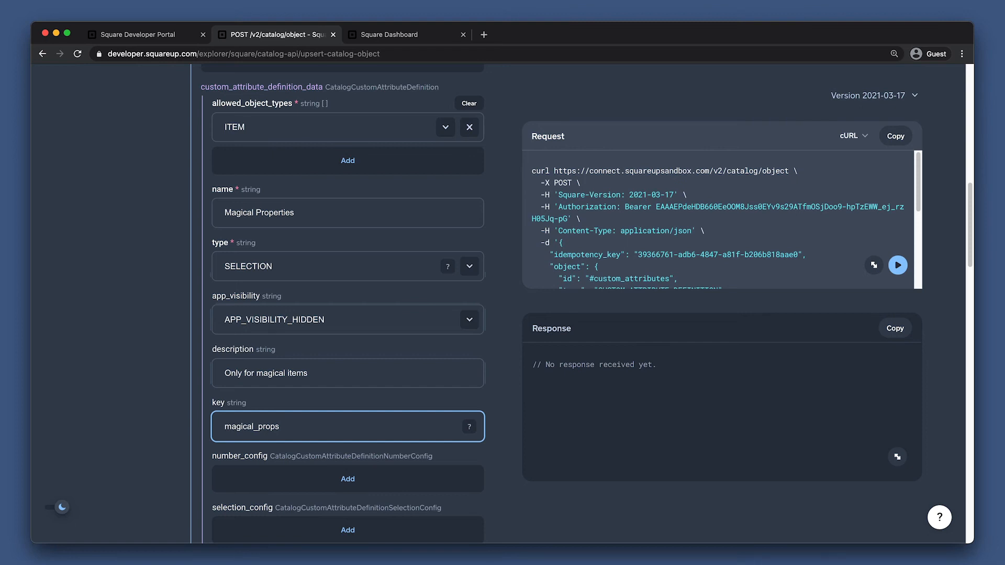
pyautogui.scroll(-3)
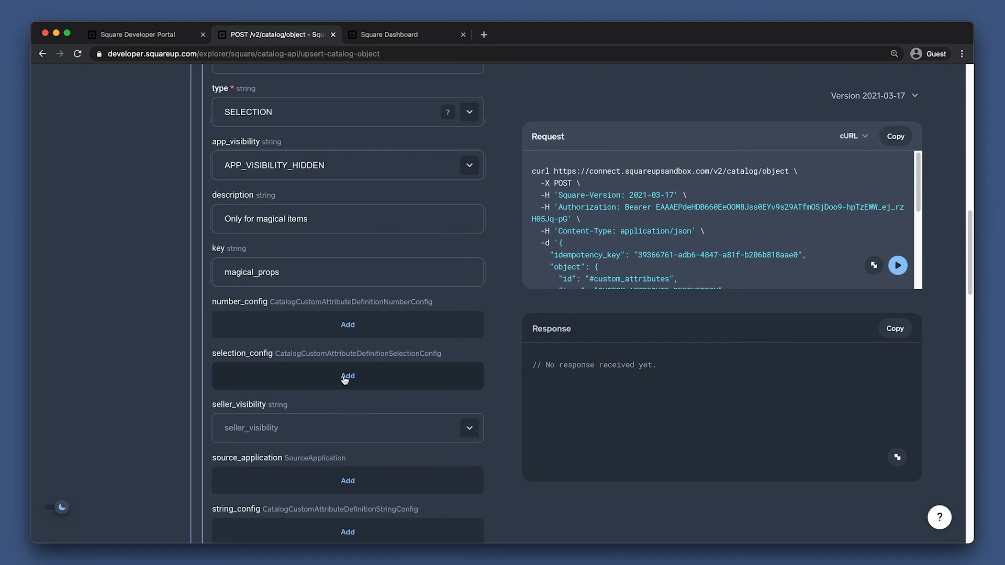
# Add selection_config with max_allowed_selections 5 and allowed selections such as Earth, Water, Heart.
pyautogui.click(348, 376)
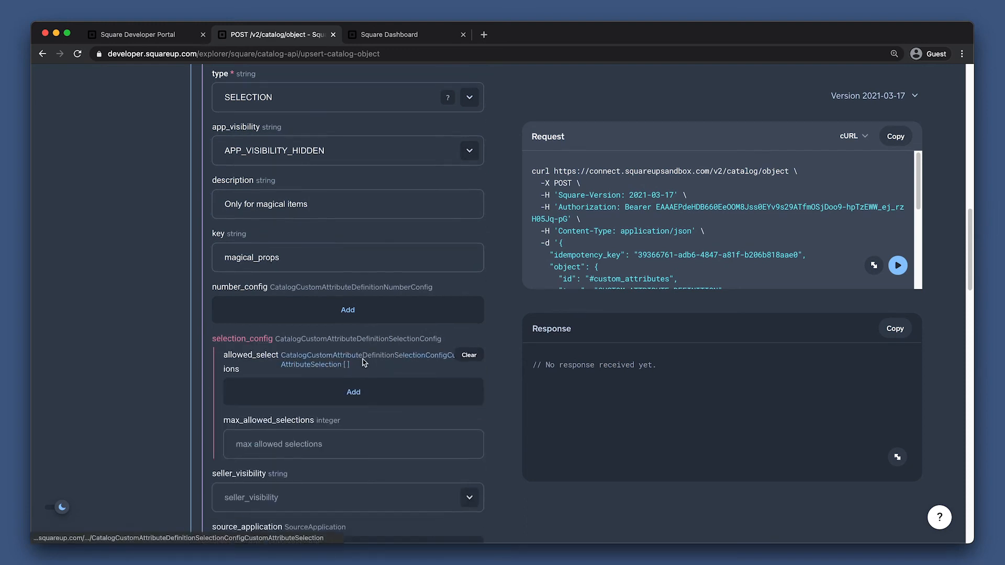
pyautogui.scroll(-3)
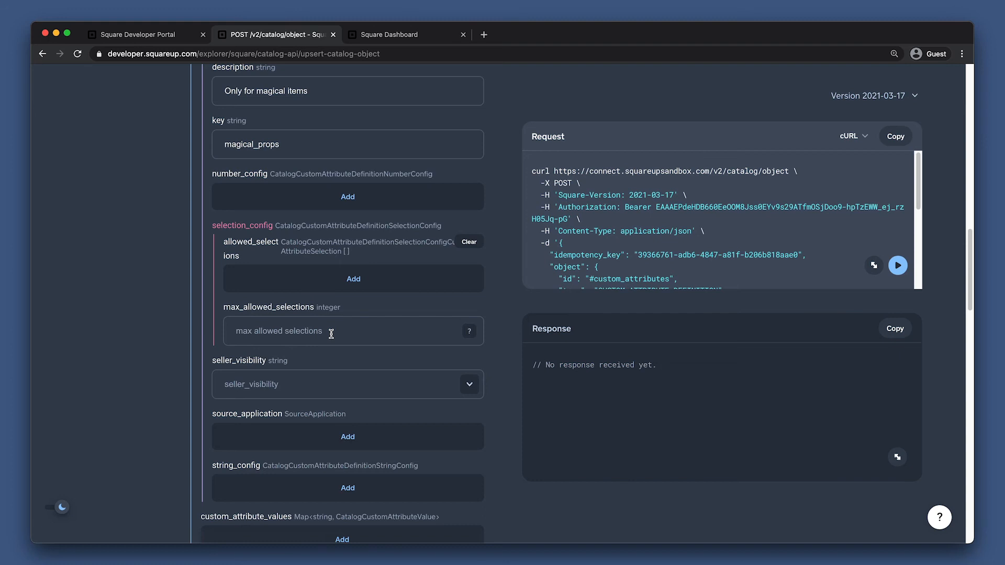
pyautogui.write('5')
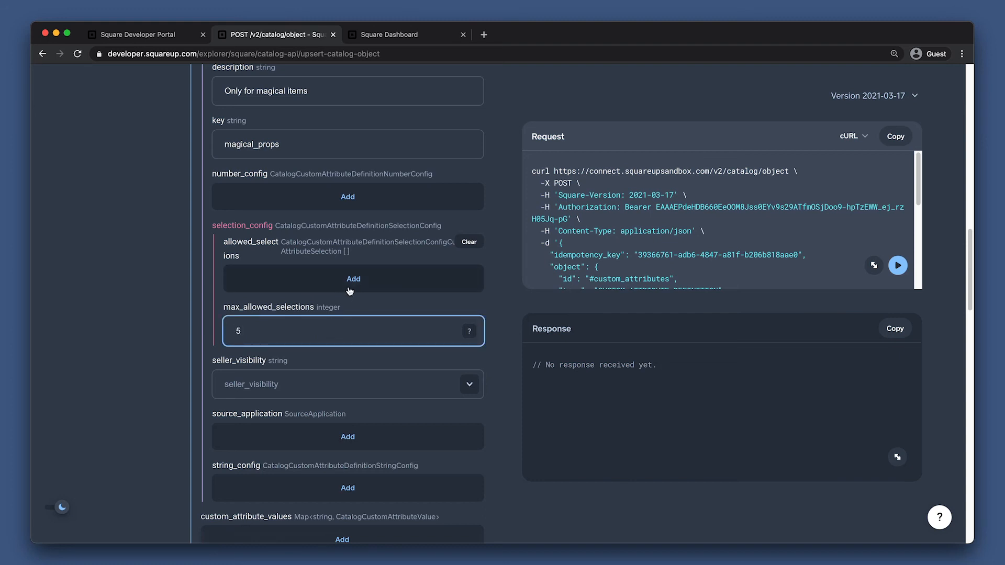
pyautogui.click(352, 279)
pyautogui.write('Earth')
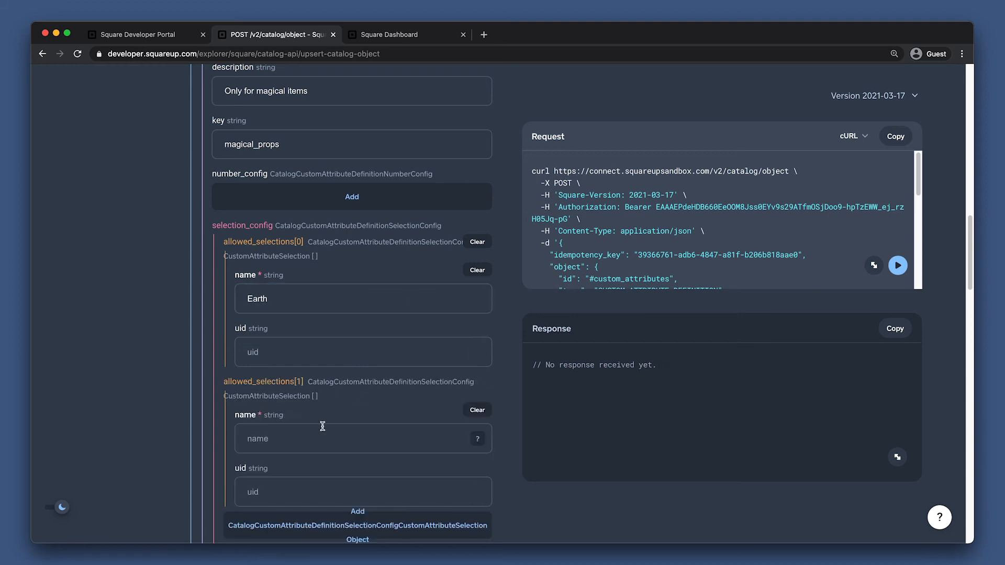
pyautogui.write('Water')
pyautogui.write('Hear')
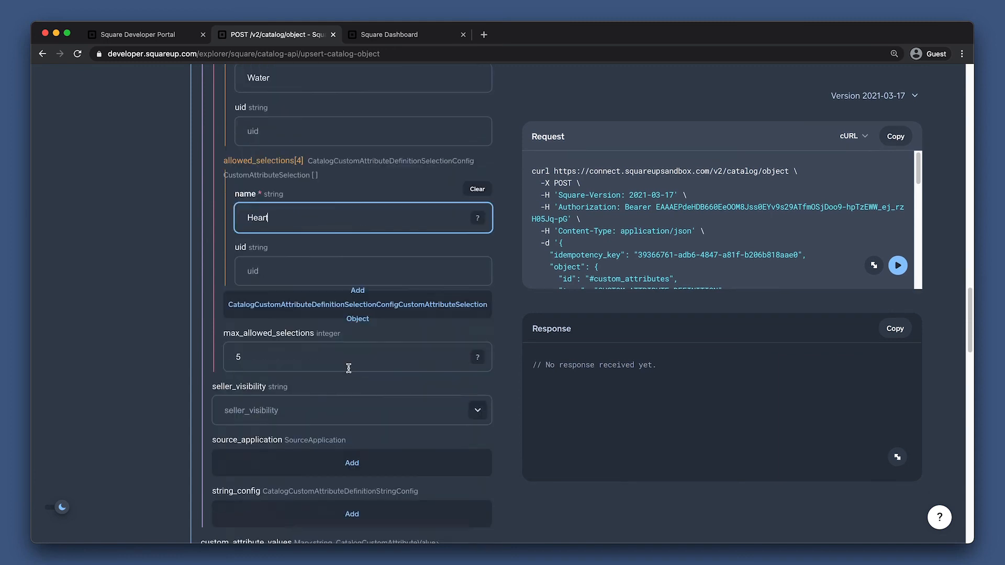
pyautogui.scroll(-3)
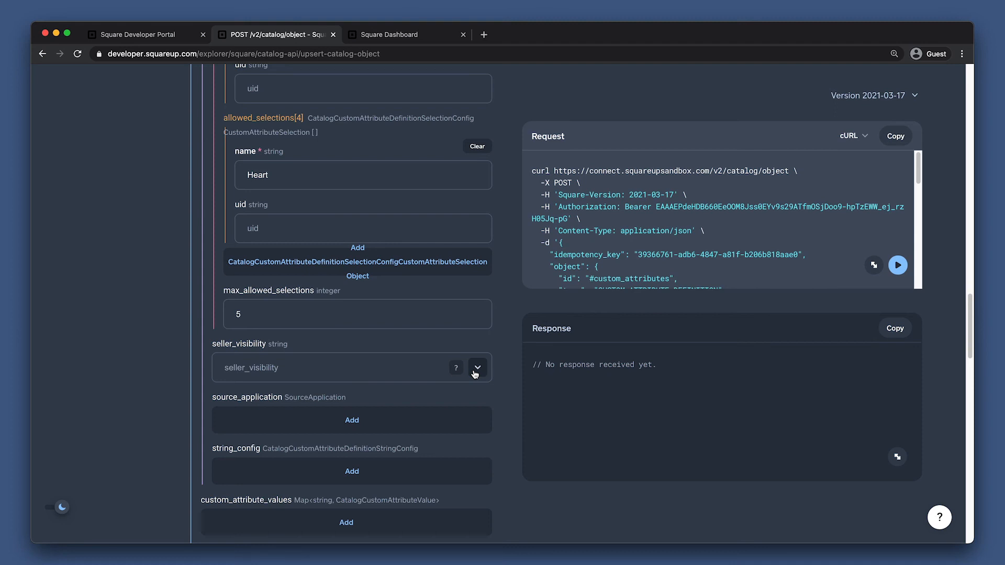
# Set seller visibility to read/write values, run the upsert and view the 200 response.
pyautogui.click(478, 368)
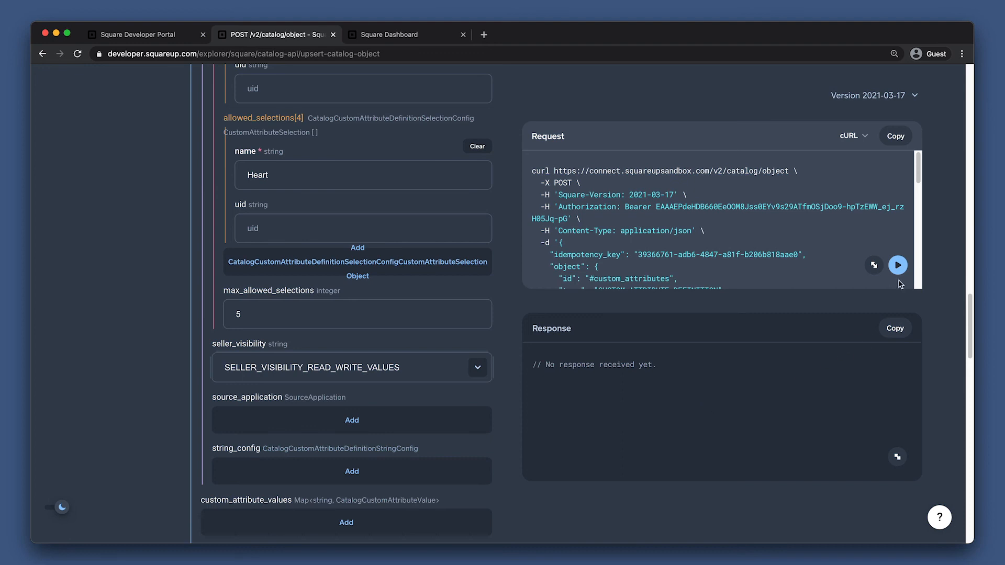
pyautogui.click(897, 264)
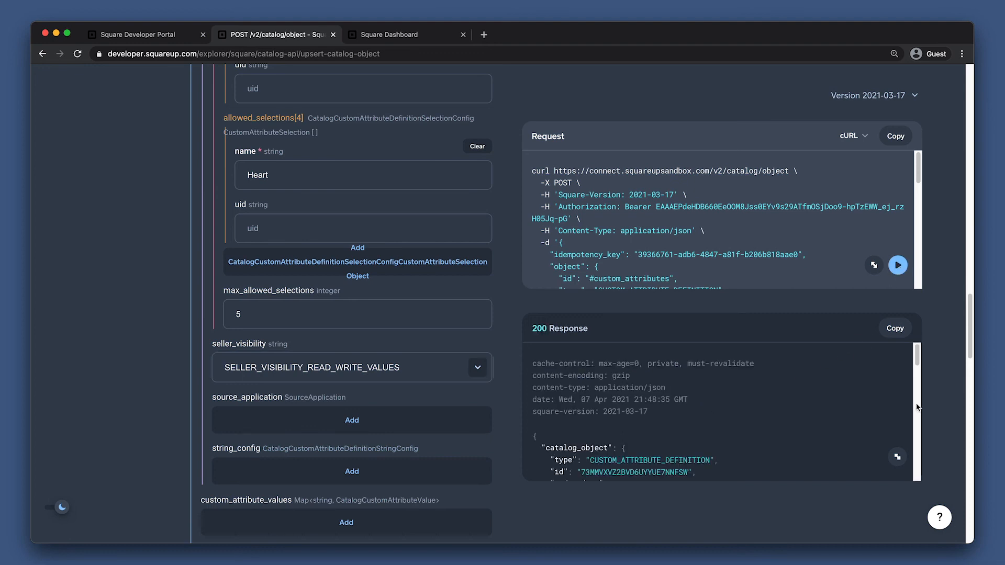
pyautogui.click(897, 456)
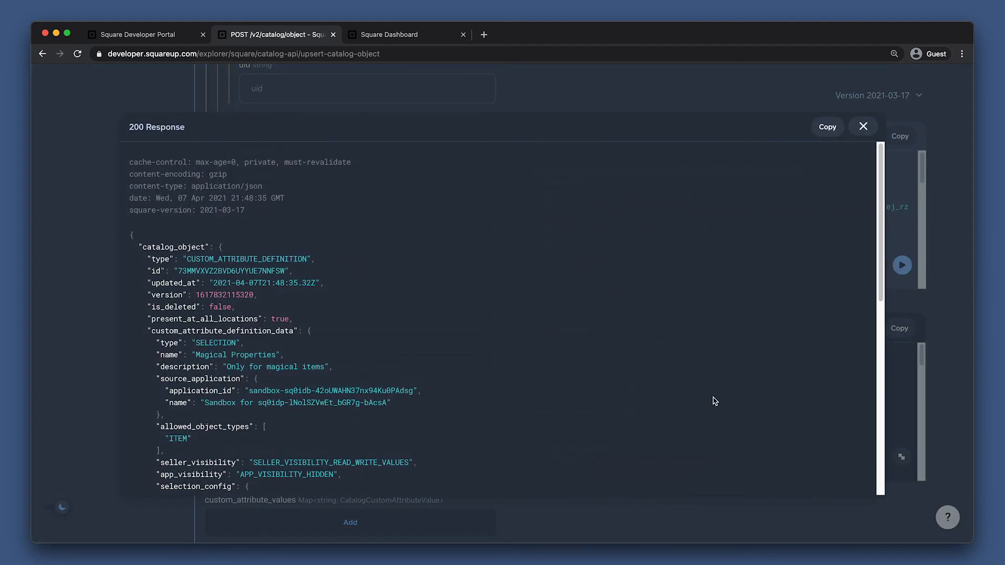
pyautogui.click(391, 35)
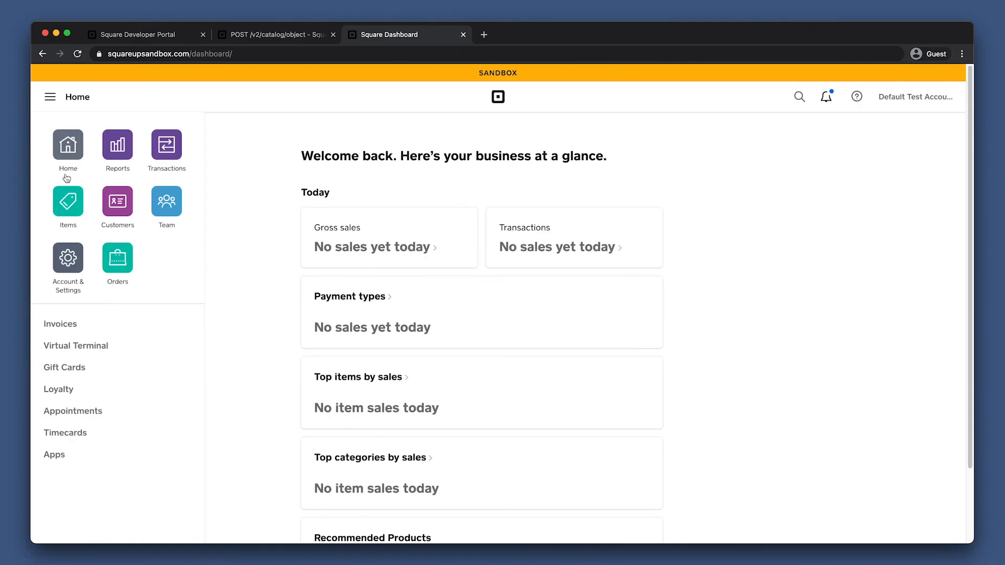
pyautogui.moveTo(67, 201)
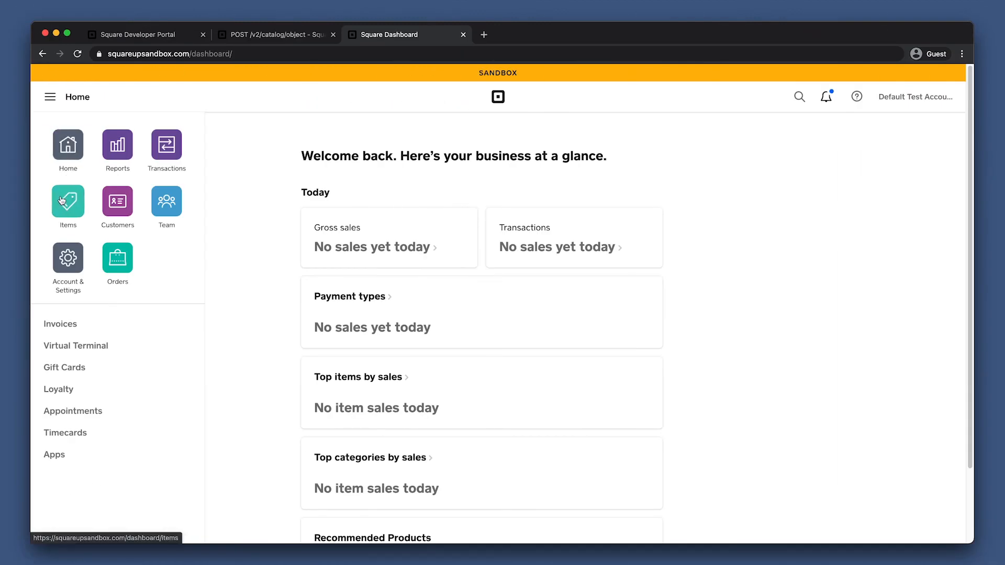
# Open Wand in Items, set Magical Properties to Earth and save the item.
pyautogui.click(67, 201)
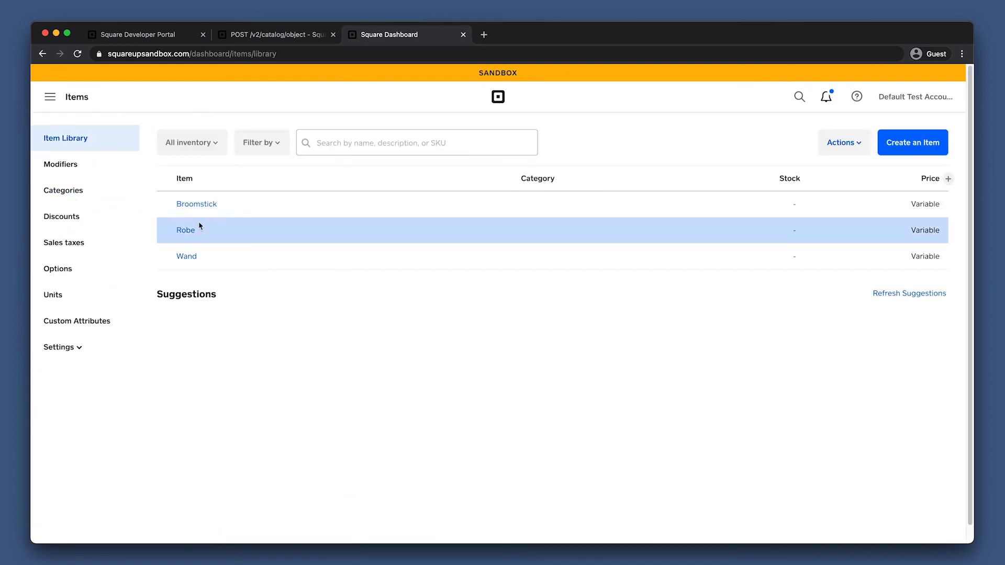
pyautogui.click(186, 255)
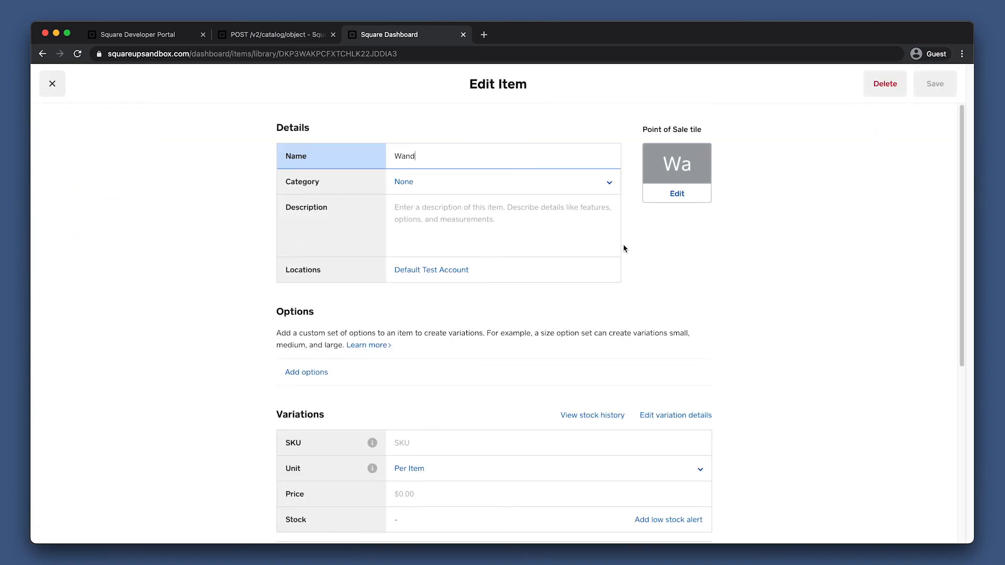
pyautogui.scroll(-3)
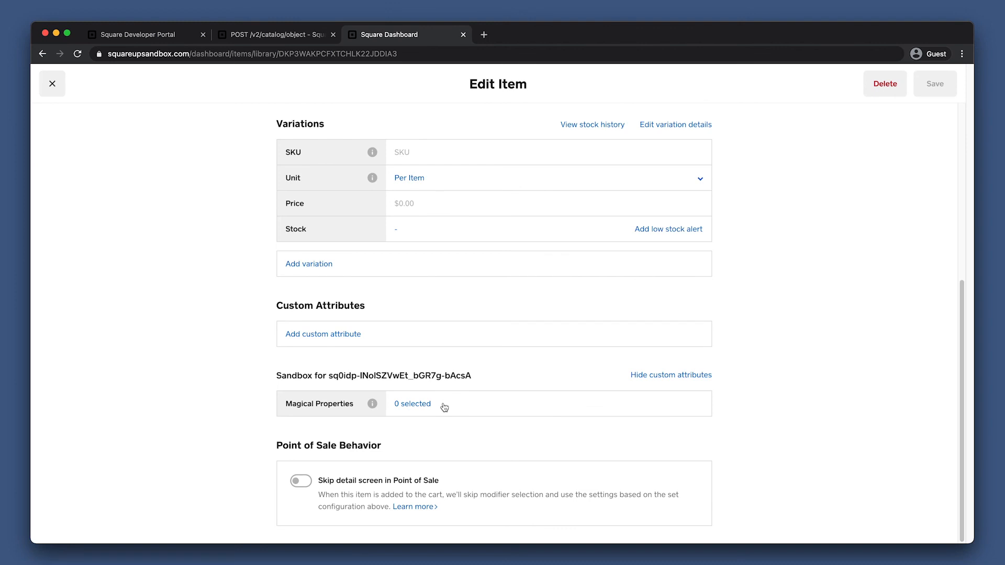
pyautogui.click(412, 404)
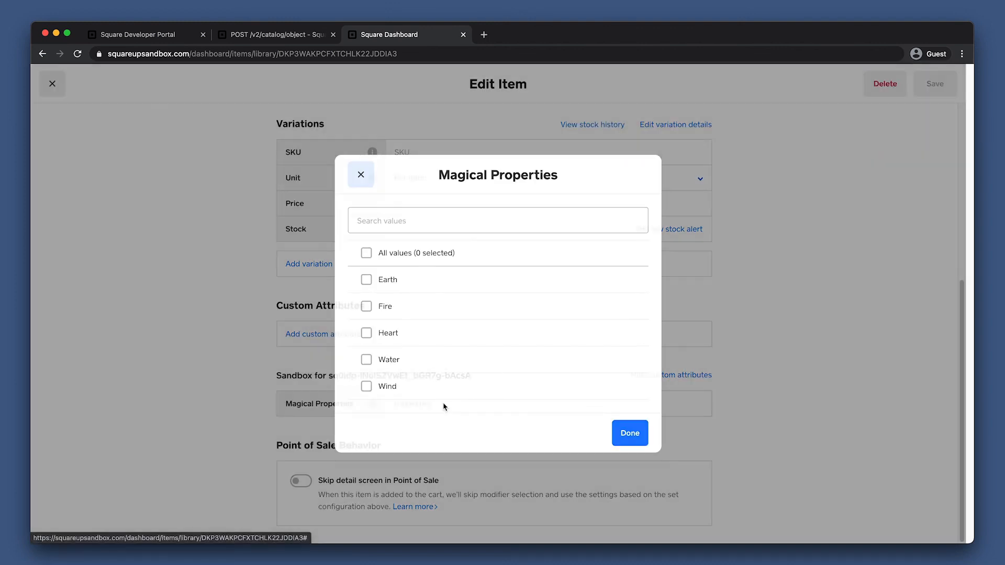
pyautogui.click(366, 279)
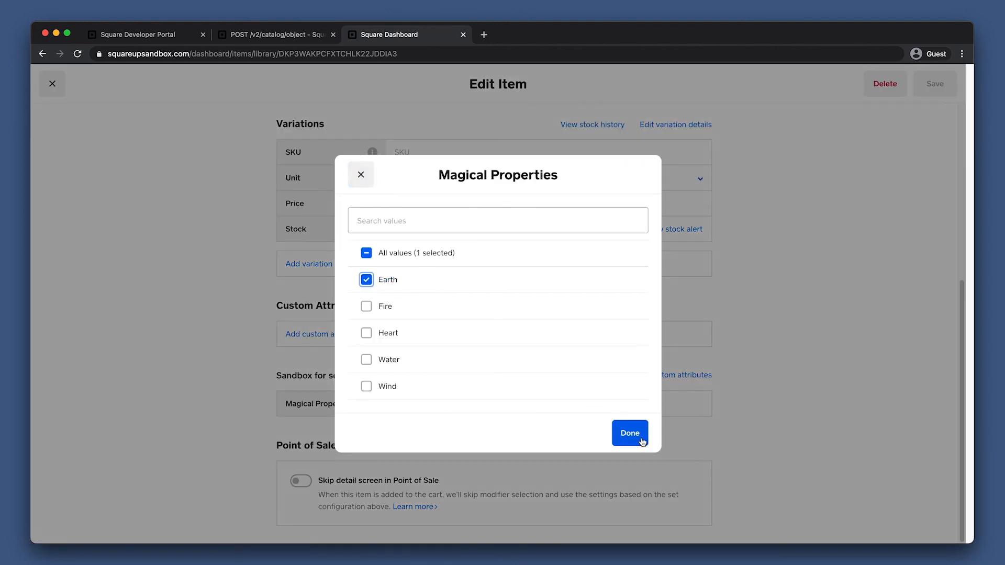
pyautogui.click(629, 432)
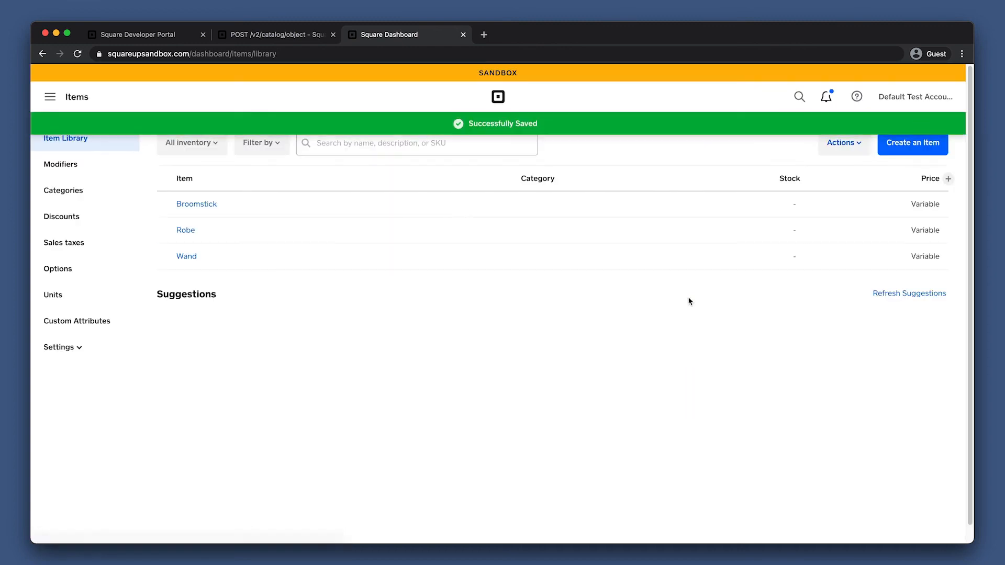
pyautogui.moveTo(648, 310)
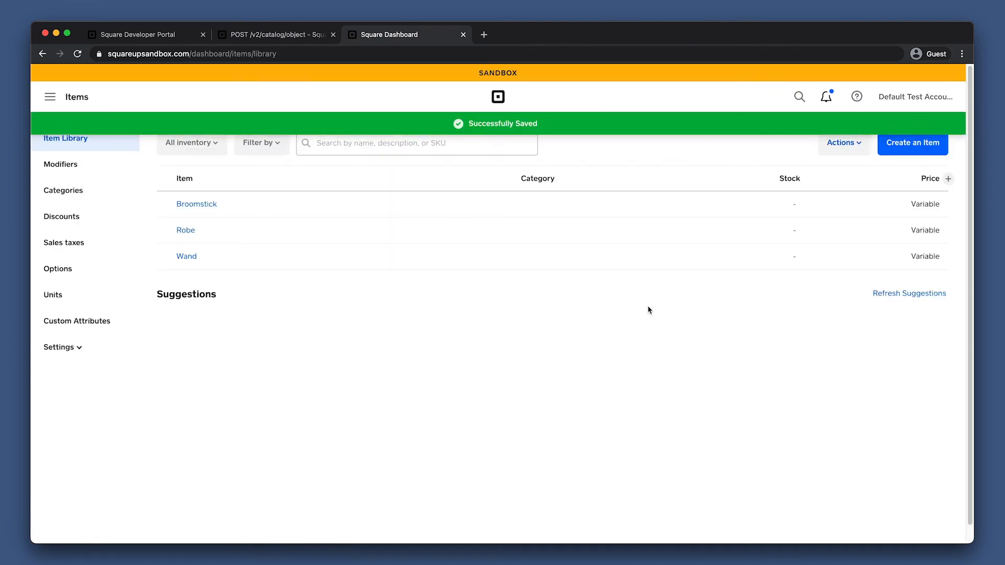
# Run Search catalog objects with include_related_objects true and view Wand's magical_props in the response.
pyautogui.click(276, 35)
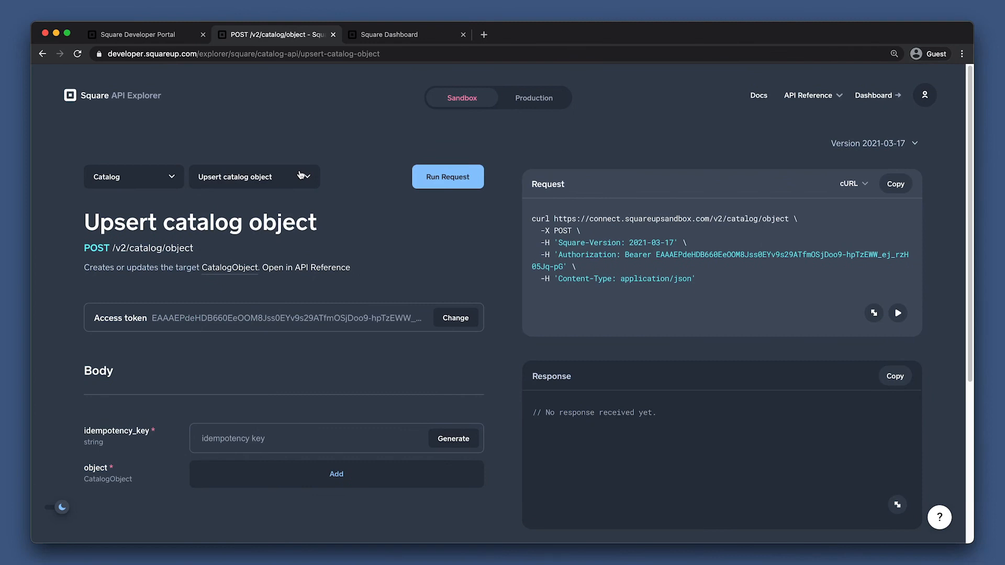
pyautogui.click(253, 176)
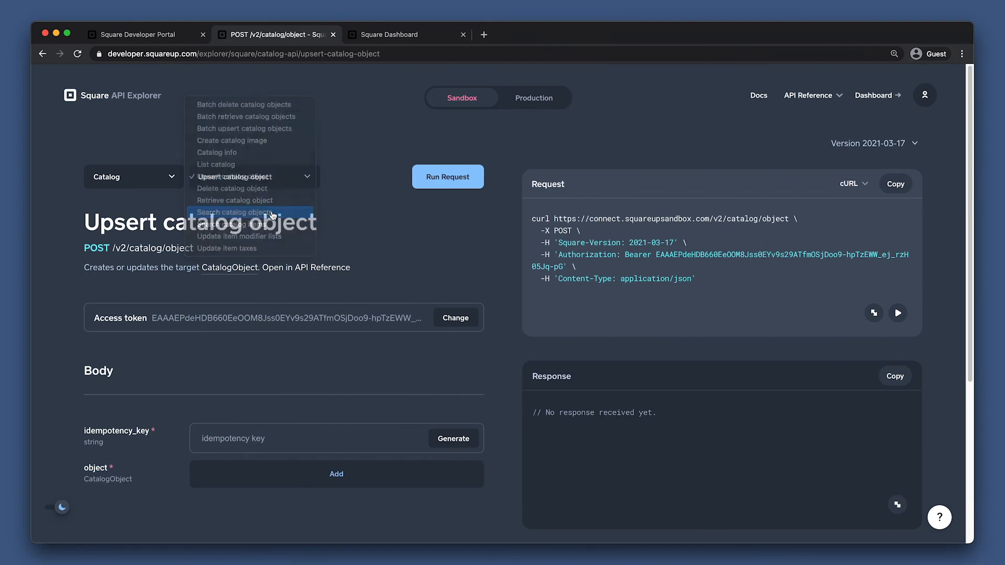
pyautogui.click(236, 212)
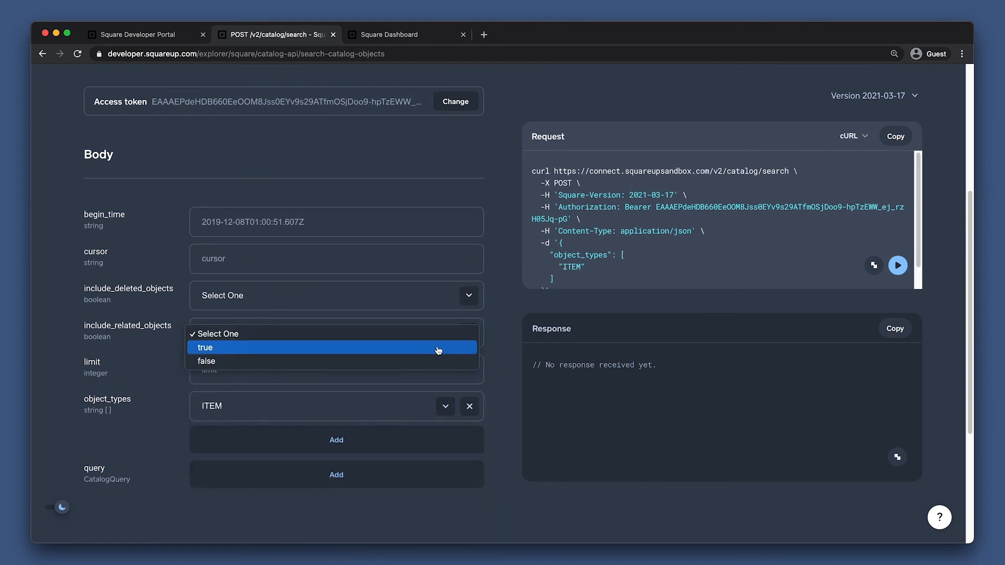
pyautogui.click(204, 347)
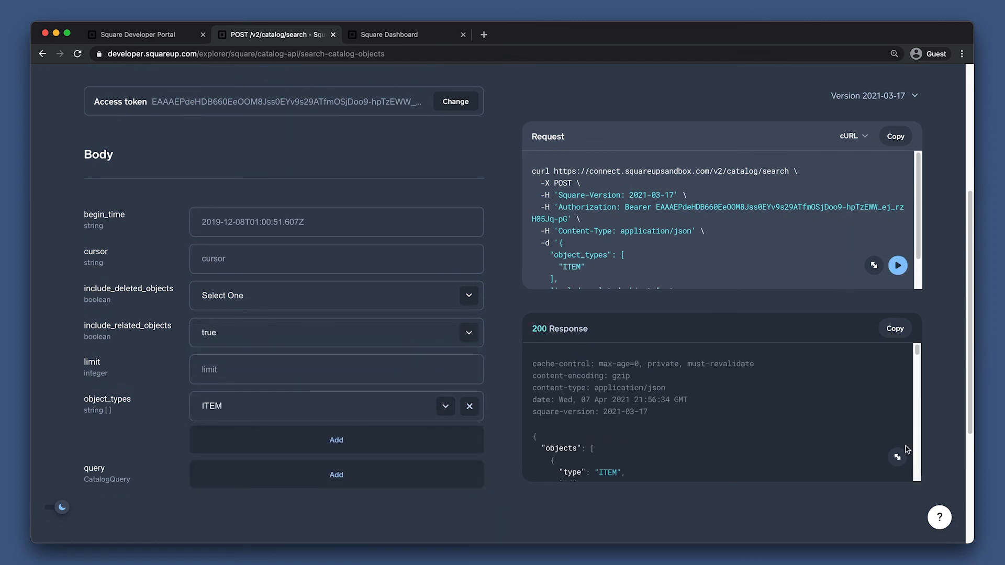
pyautogui.click(897, 457)
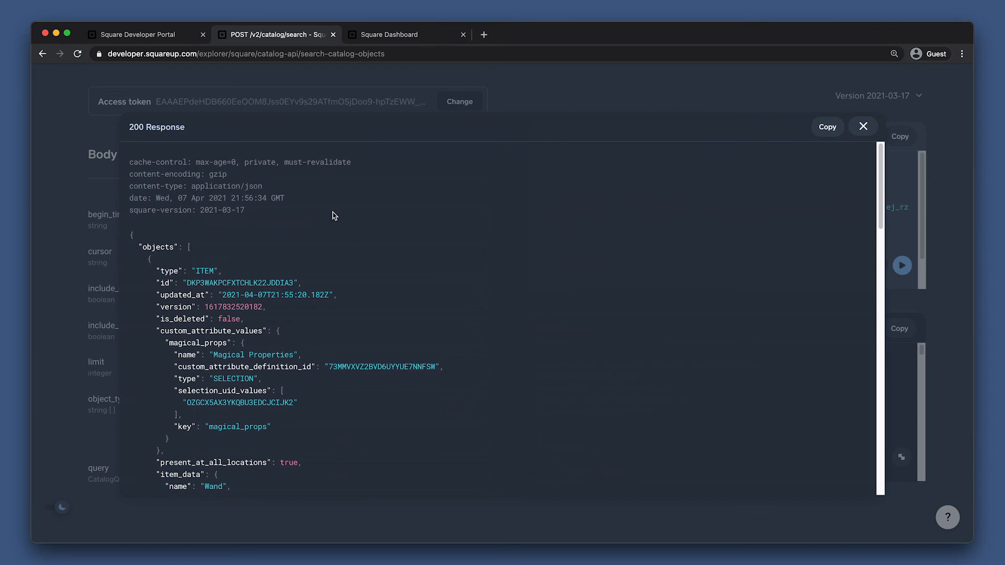